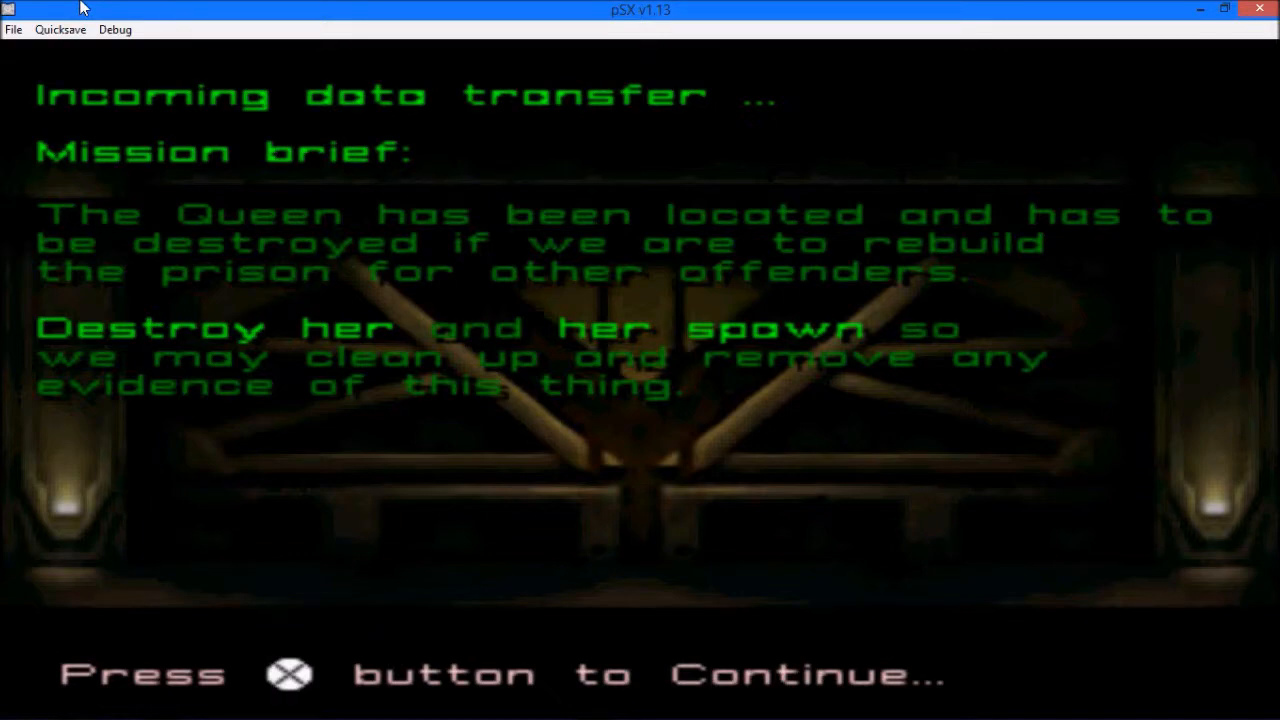
Dismiss the mission brief and play through the dark lair with the pulse rifle
key("x")
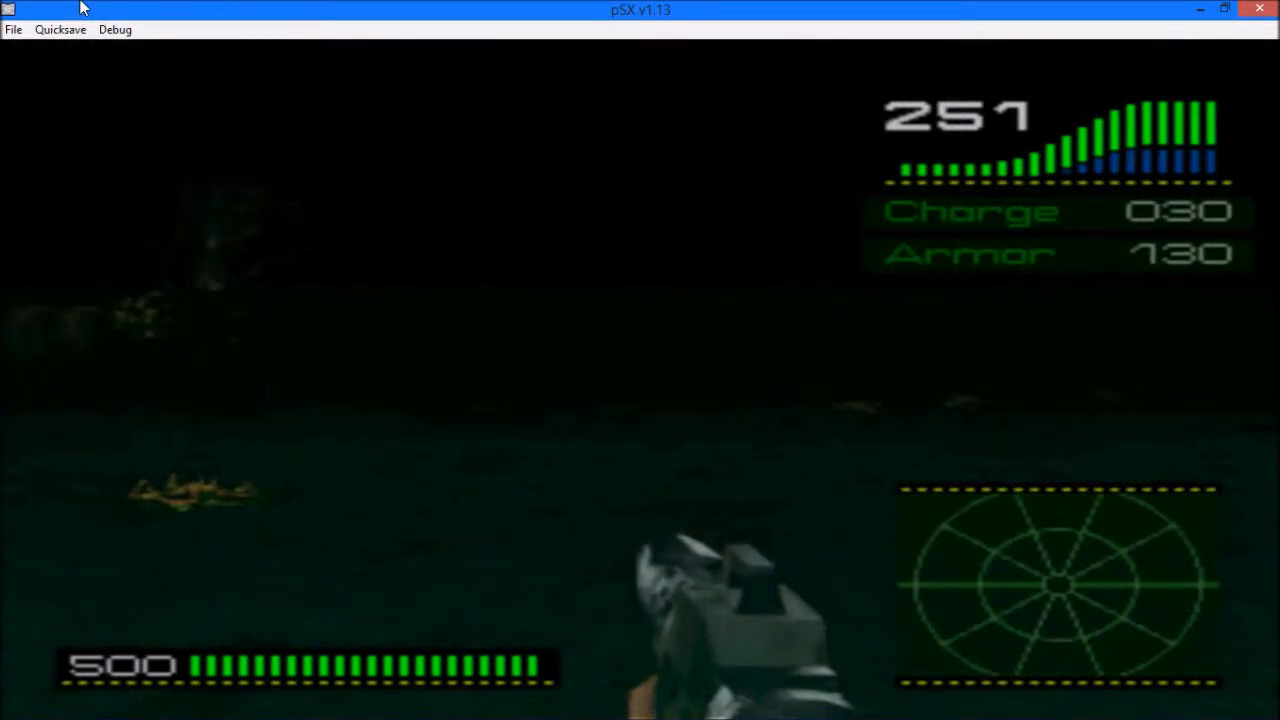
Load quicksave slot 1 to return to the Queen encounter at health 100
left_click(60, 30)
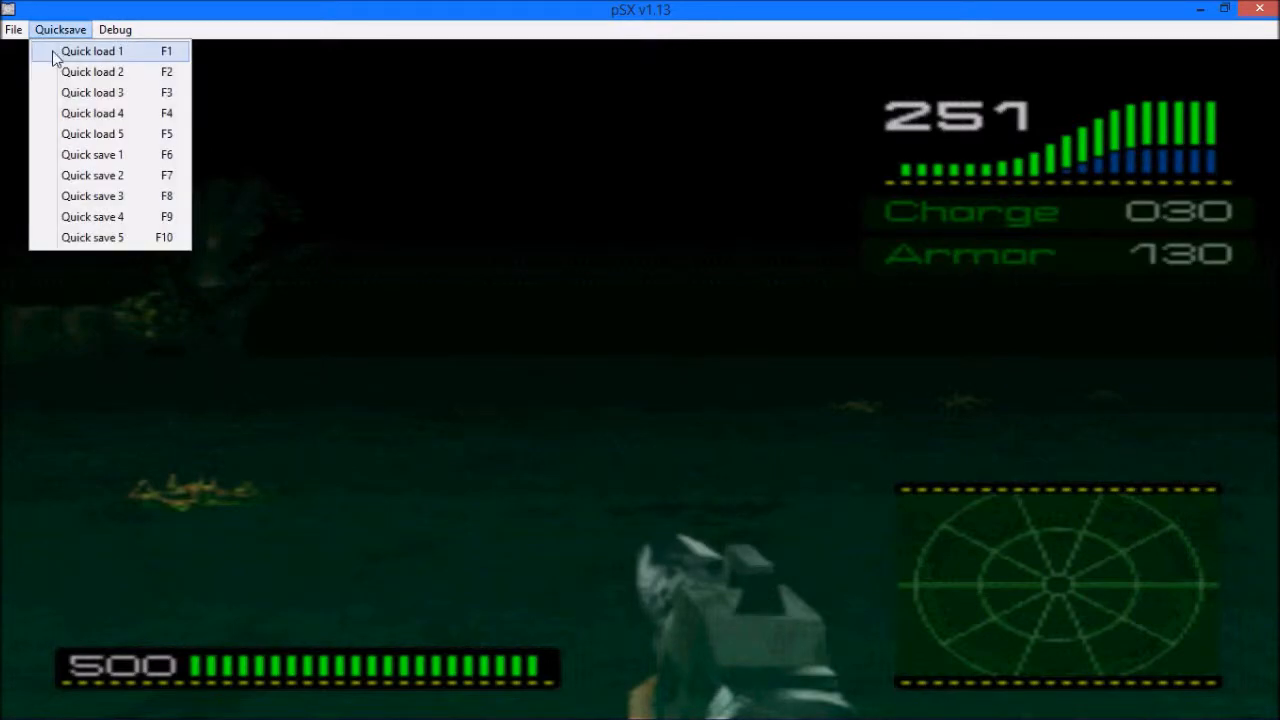
left_click(92, 154)
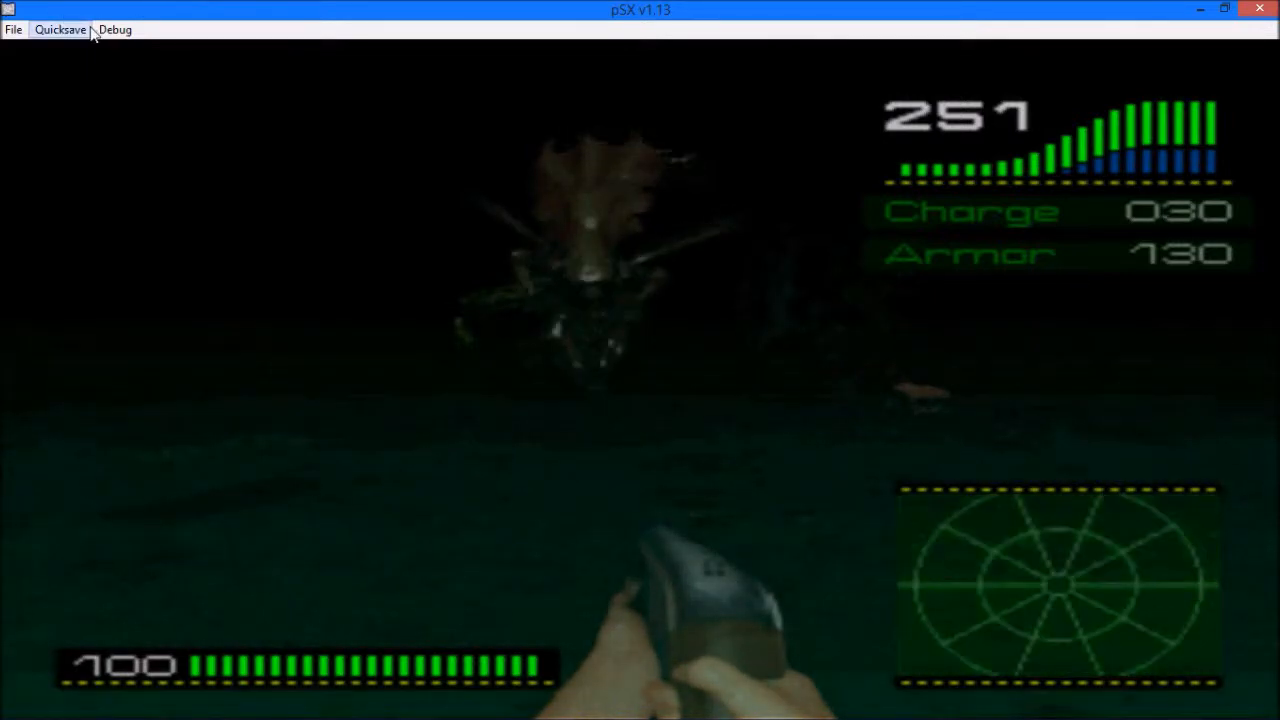
Fight the Queen, then reload quicksave slot 1 to restore health 100 and armor 130
left_click(60, 30)
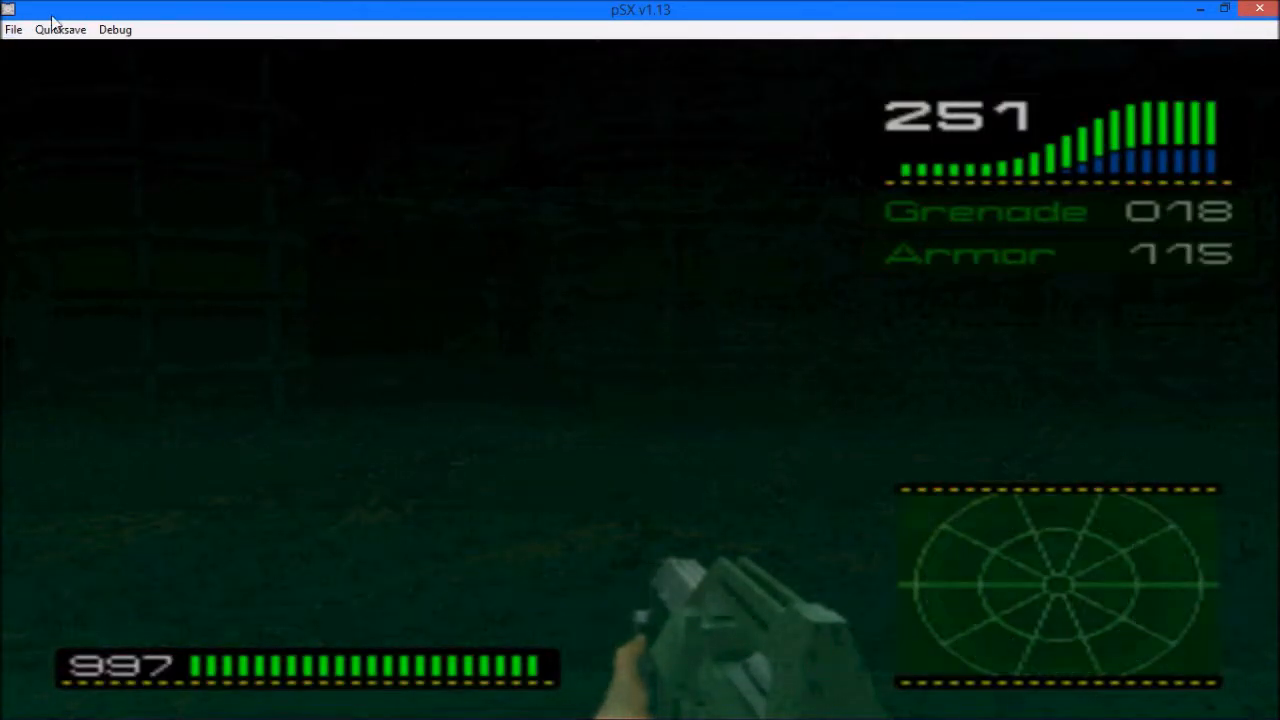
left_click(60, 30)
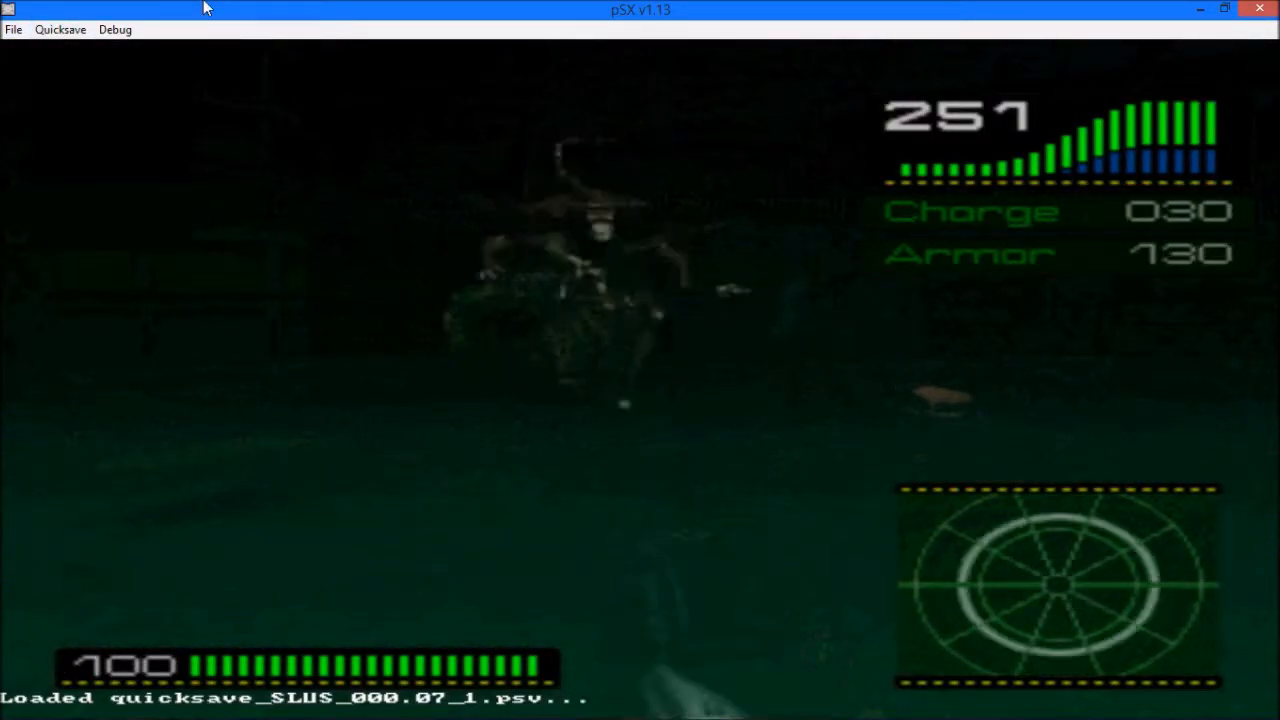